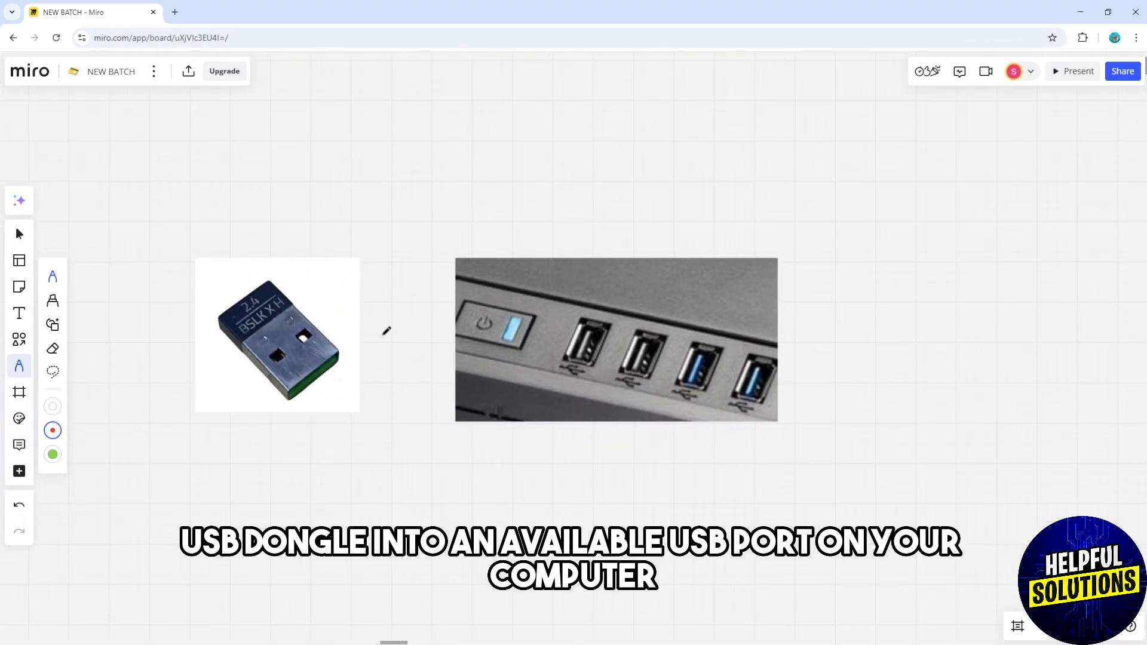
# - Pan the board to the frame with the mouse, Bluetooth, dongle and Paired pictures
pyautogui.moveTo(369, 338); pyautogui.dragTo(556, 334)
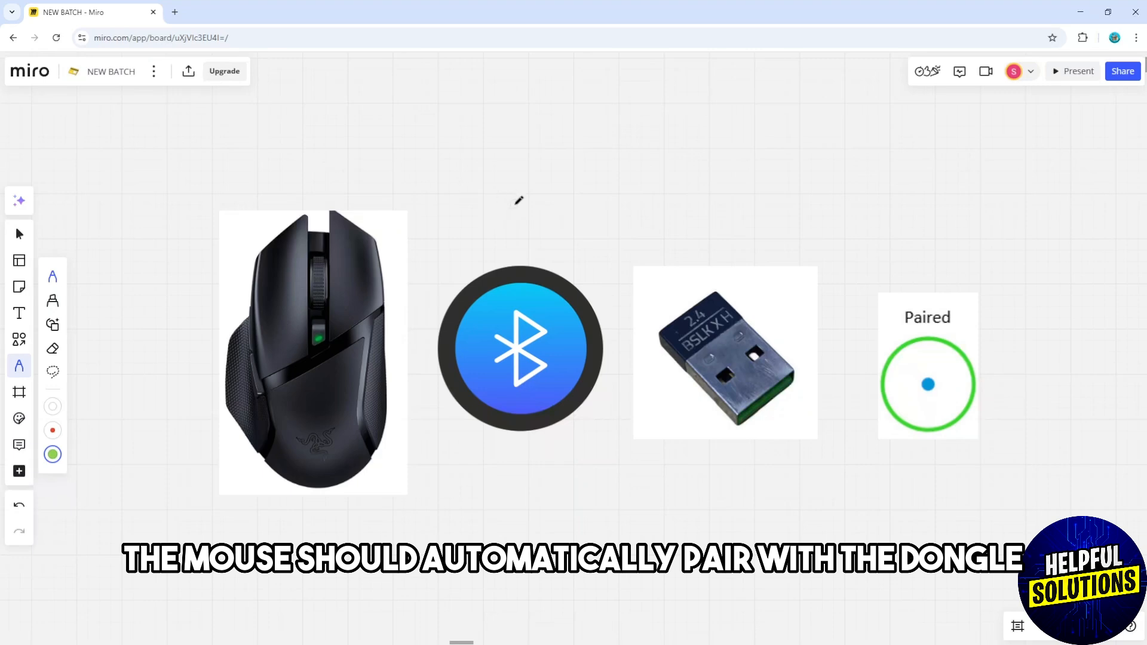
# - Draw two red pen arrows: mouse to dongle, and one pointing at the Paired picture
pyautogui.click(51, 430)
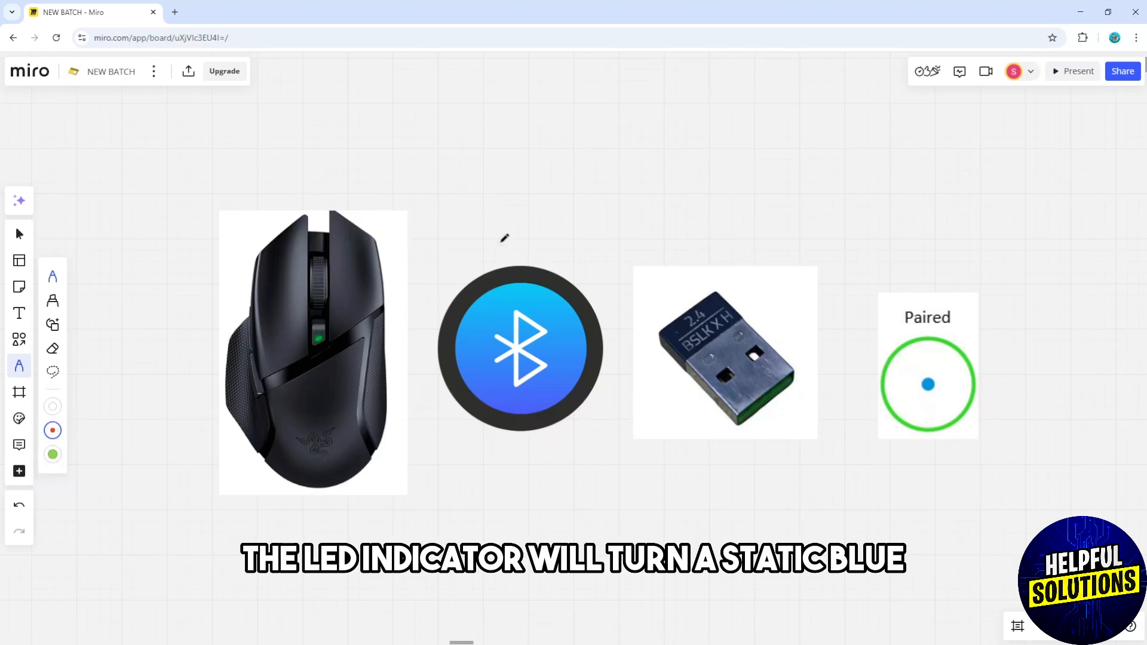
pyautogui.moveTo(424, 224); pyautogui.dragTo(669, 216)
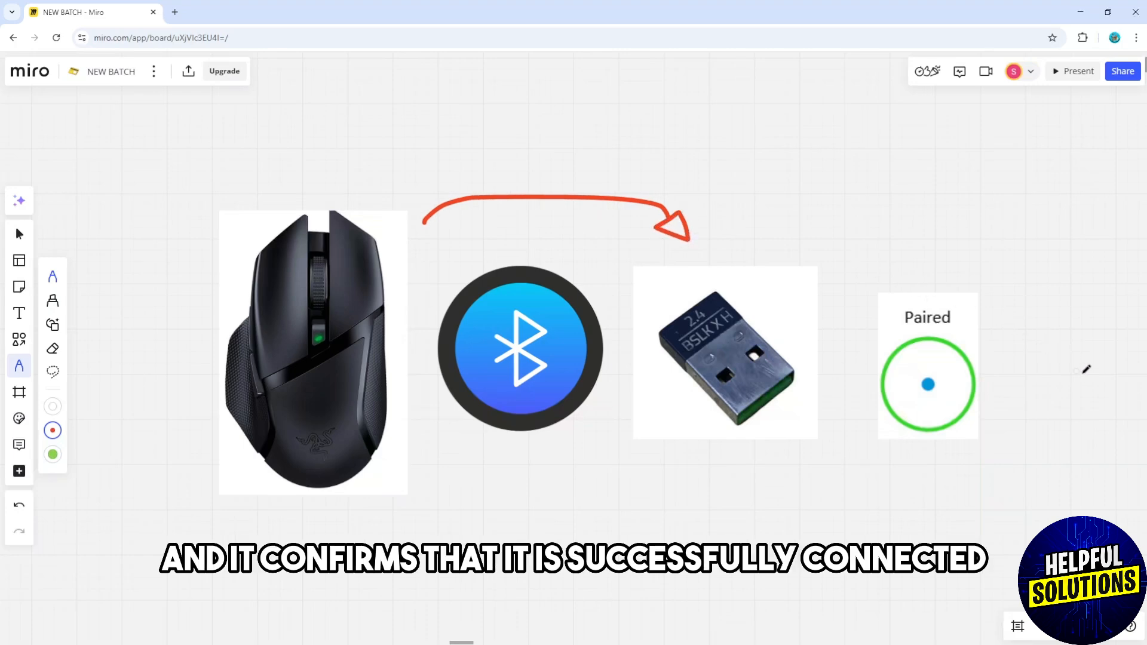
pyautogui.moveTo(1086, 372); pyautogui.dragTo(999, 399)
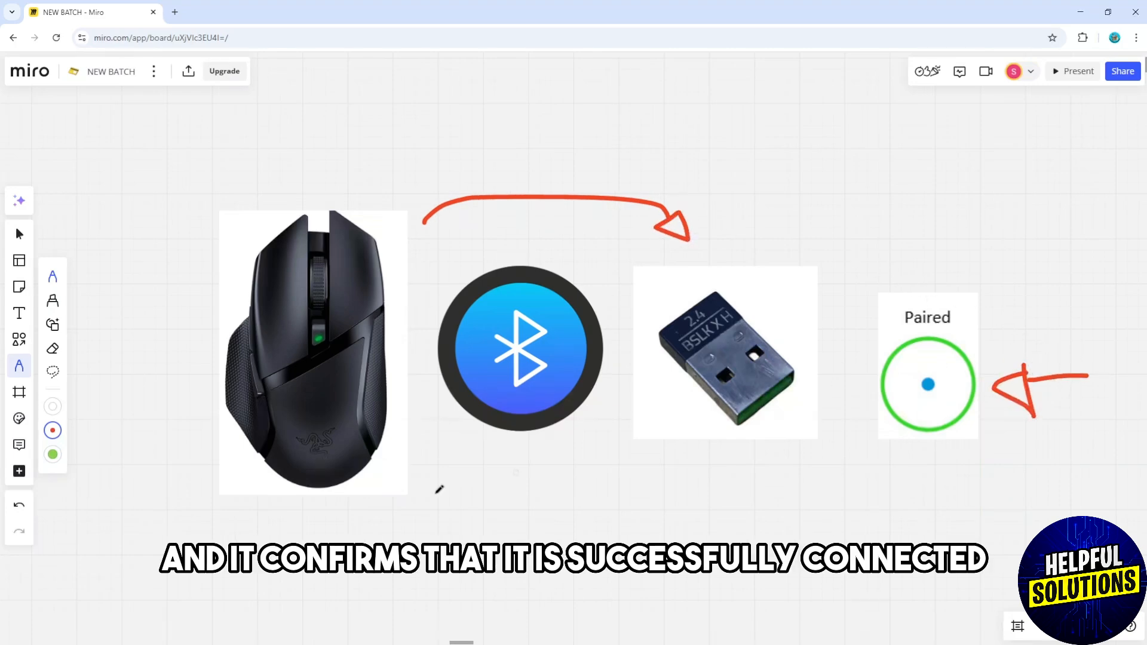